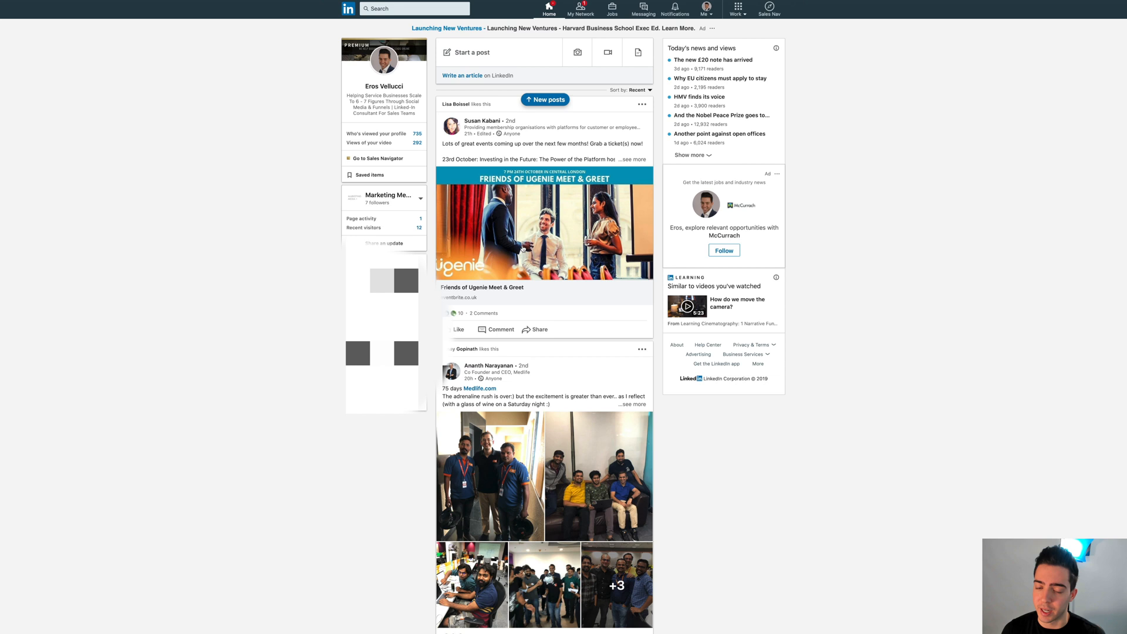
mouse_move(784, 31)
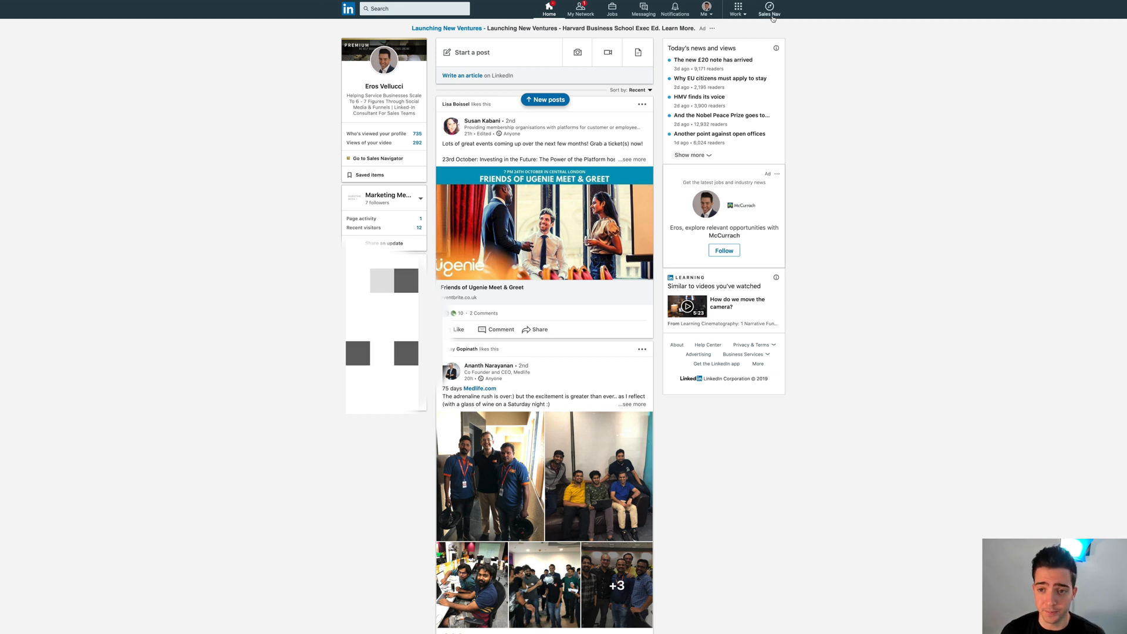
Step: Switch from the LinkedIn home feed to Sales Navigator via the top-bar Sales Nav icon
left_click(769, 9)
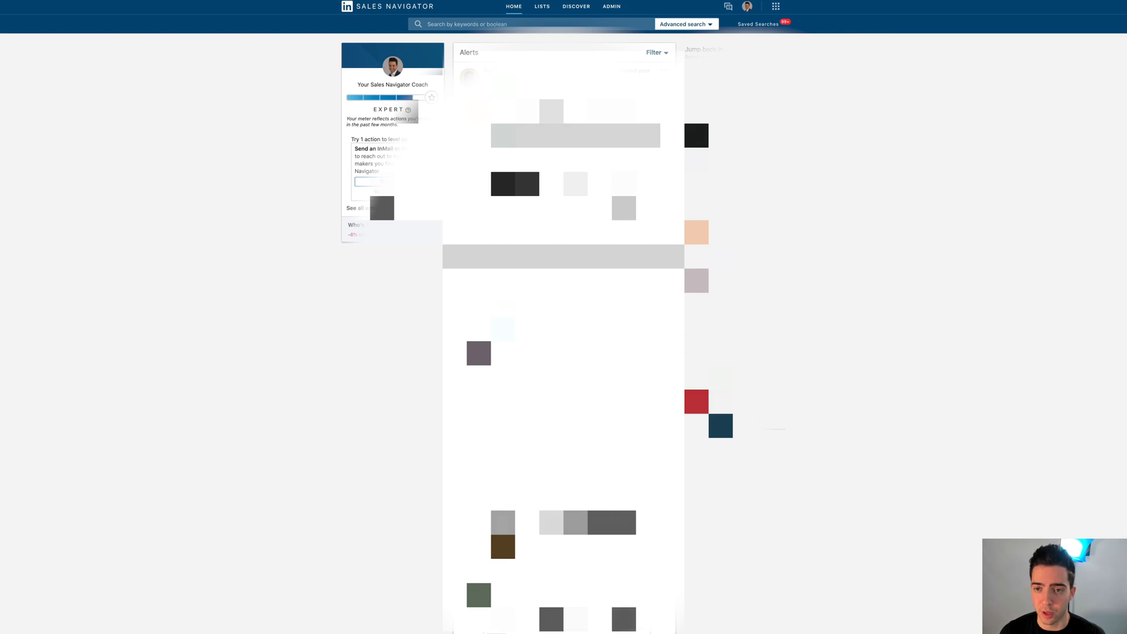
Step: Open Settings from the profile avatar menu in Sales Navigator
left_click(746, 7)
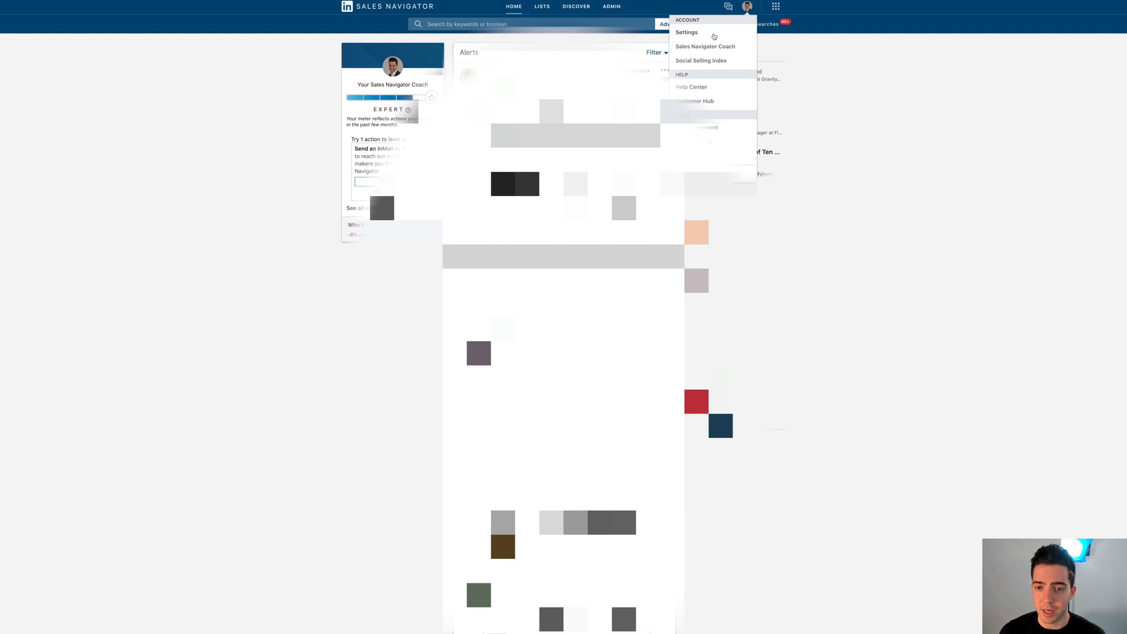
left_click(686, 32)
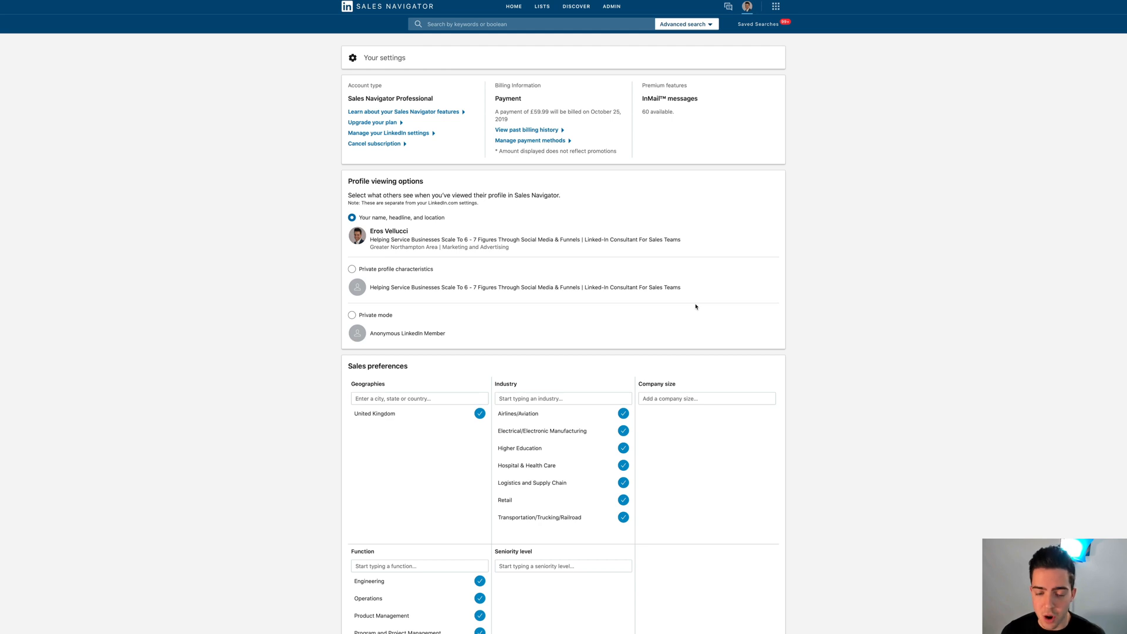
mouse_move(528, 253)
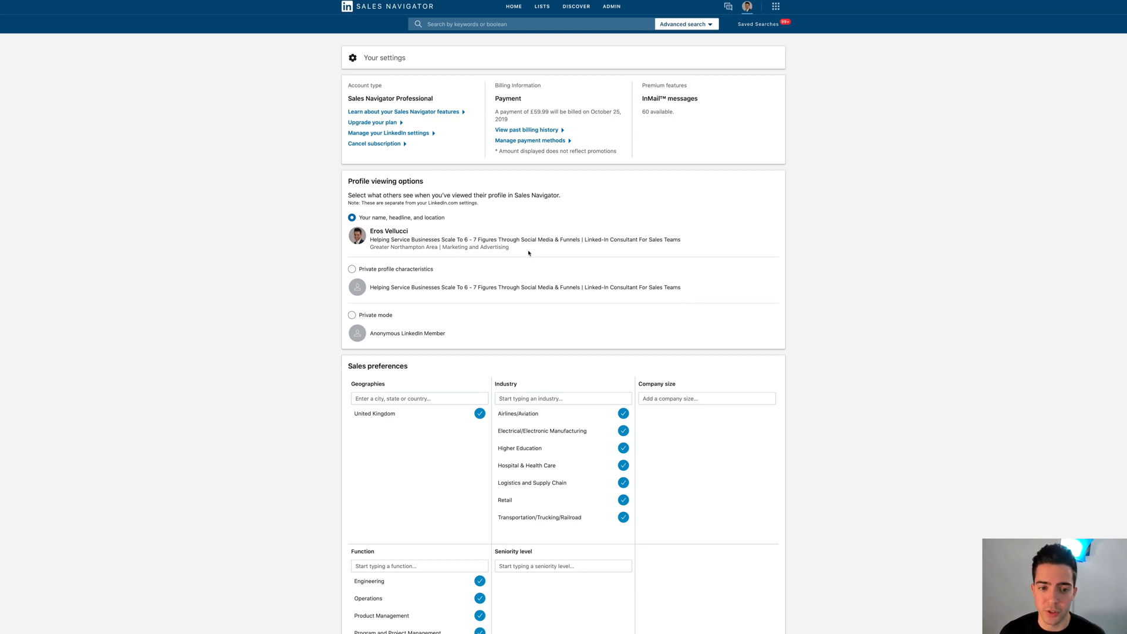
Step: Choose Cancel subscription under Account type to reach the Free vs Professional comparison
left_click(374, 143)
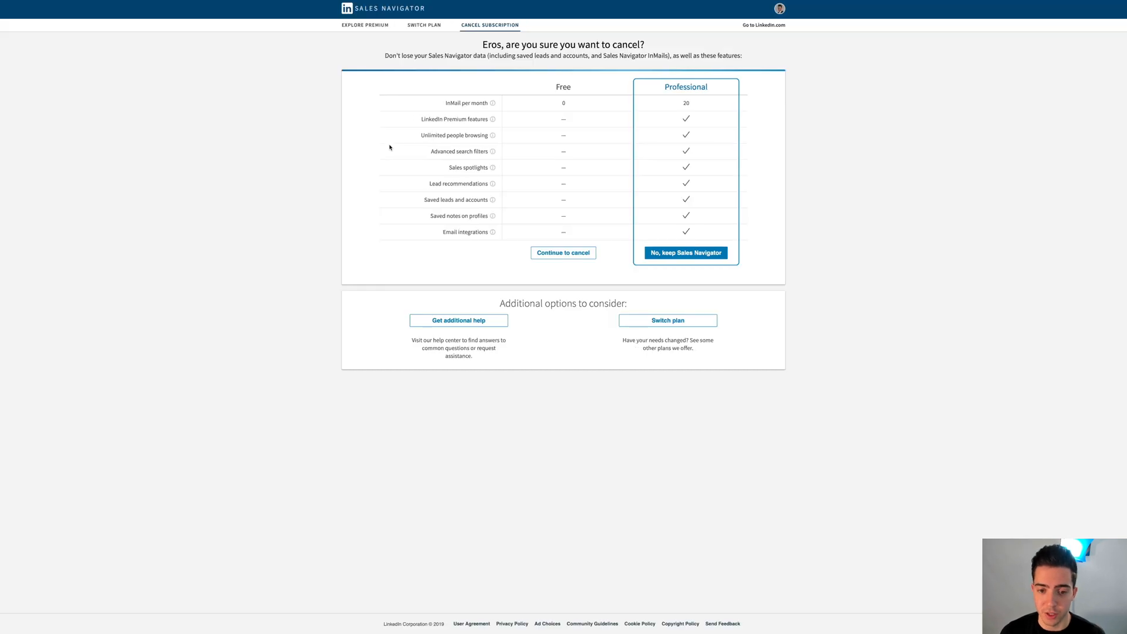